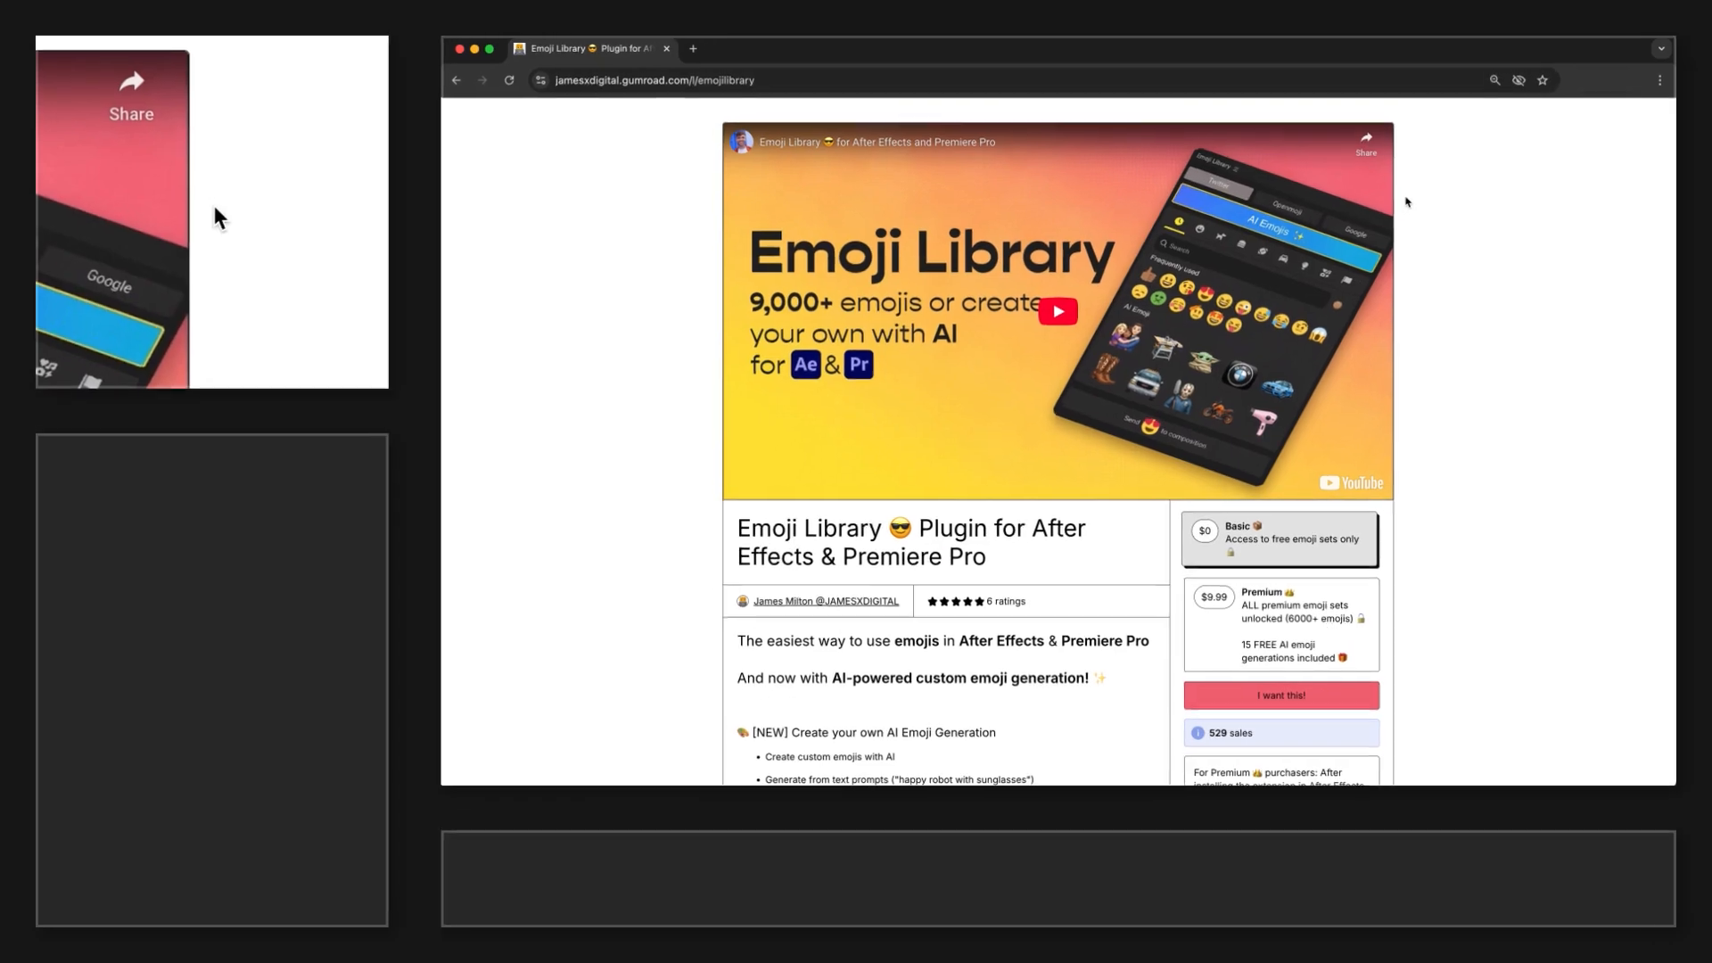
# - Install EmojiLibraryV2.zxp by dropping it onto the installer and confirming
pyautogui.scroll(-3)
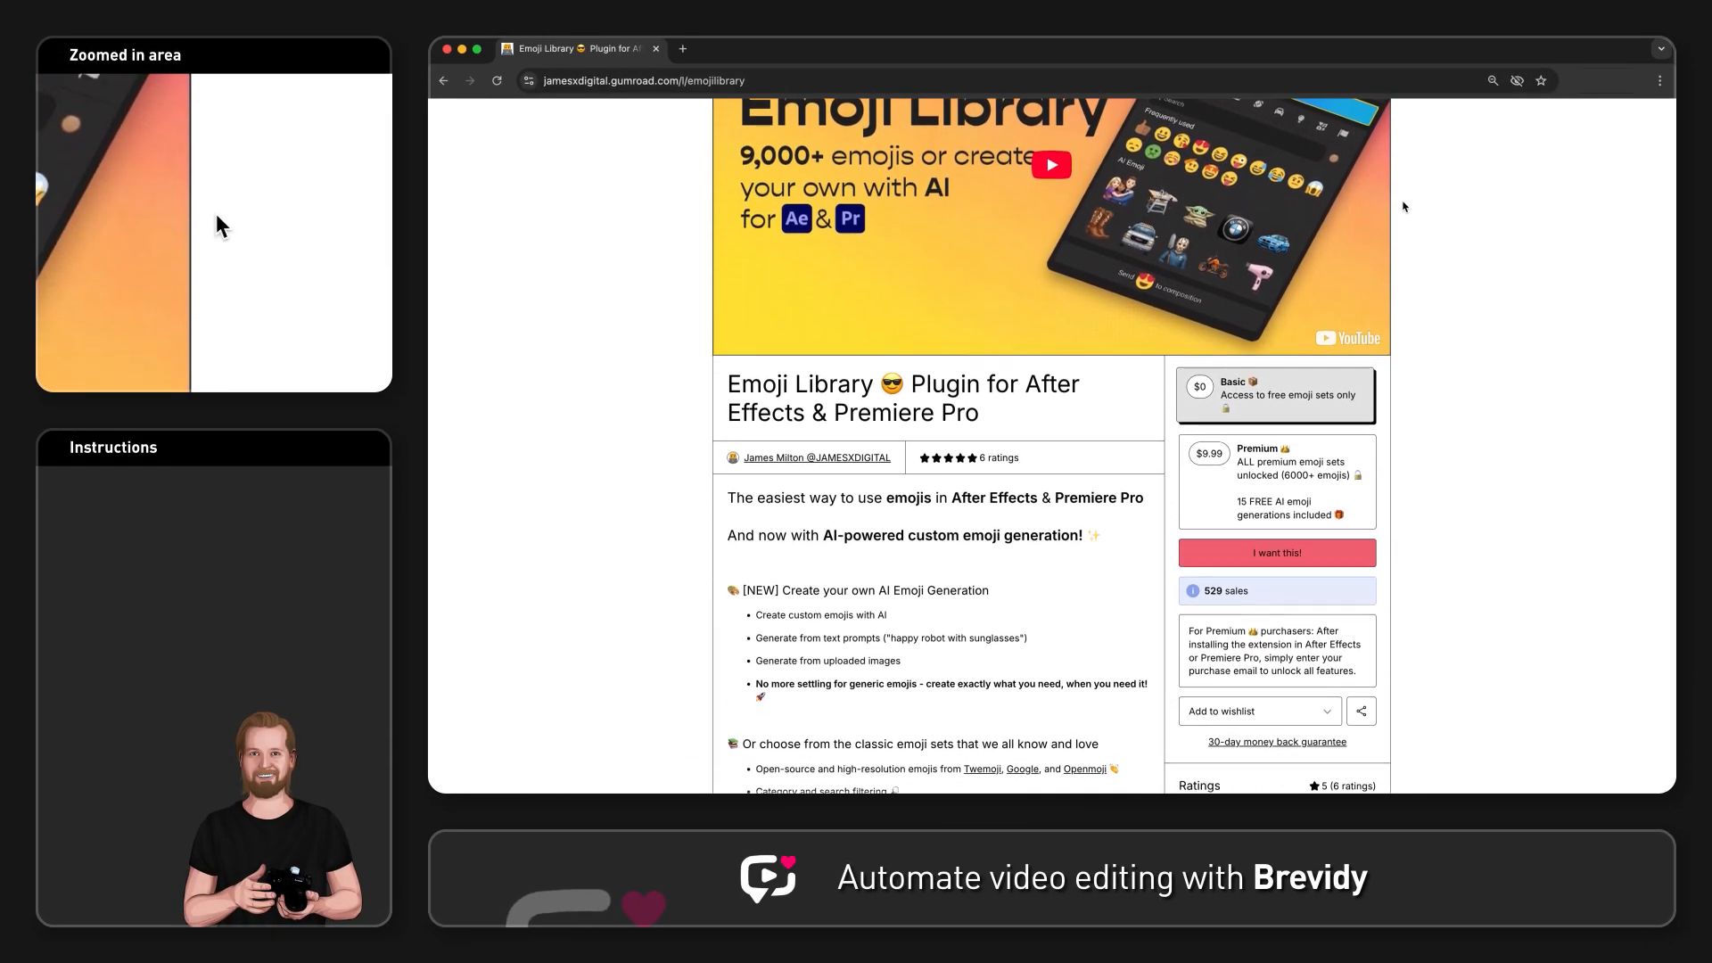
pyautogui.scroll(-3)
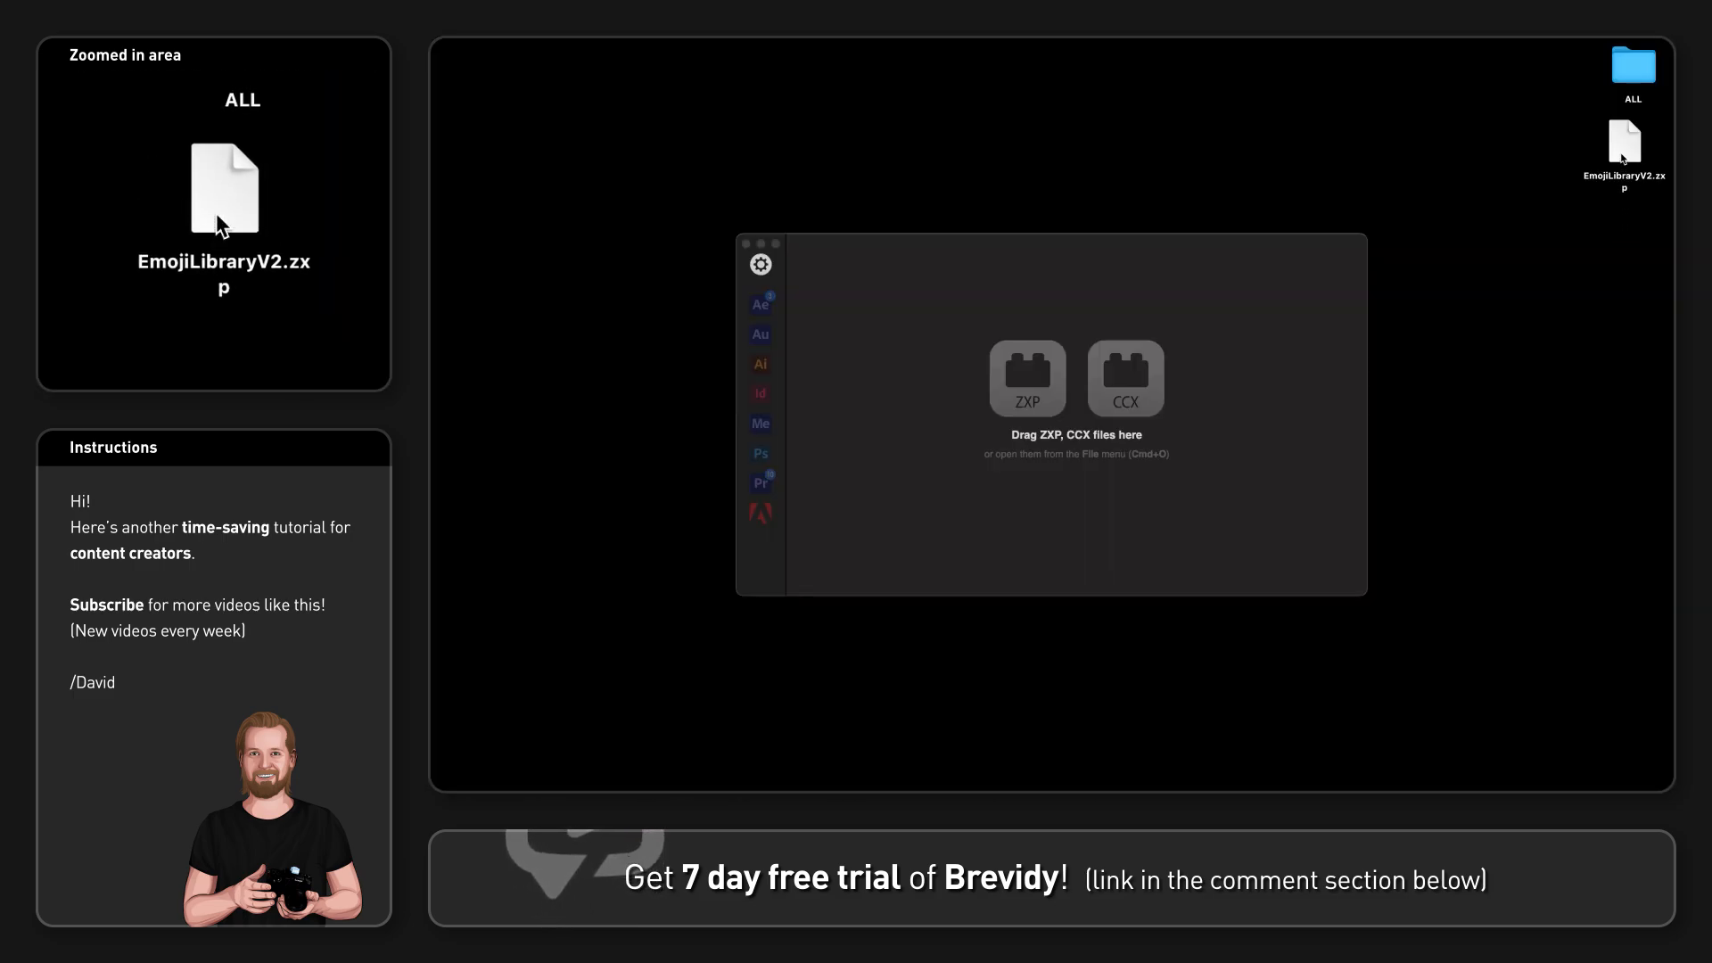
pyautogui.moveTo(1623, 143); pyautogui.dragTo(1125, 381)
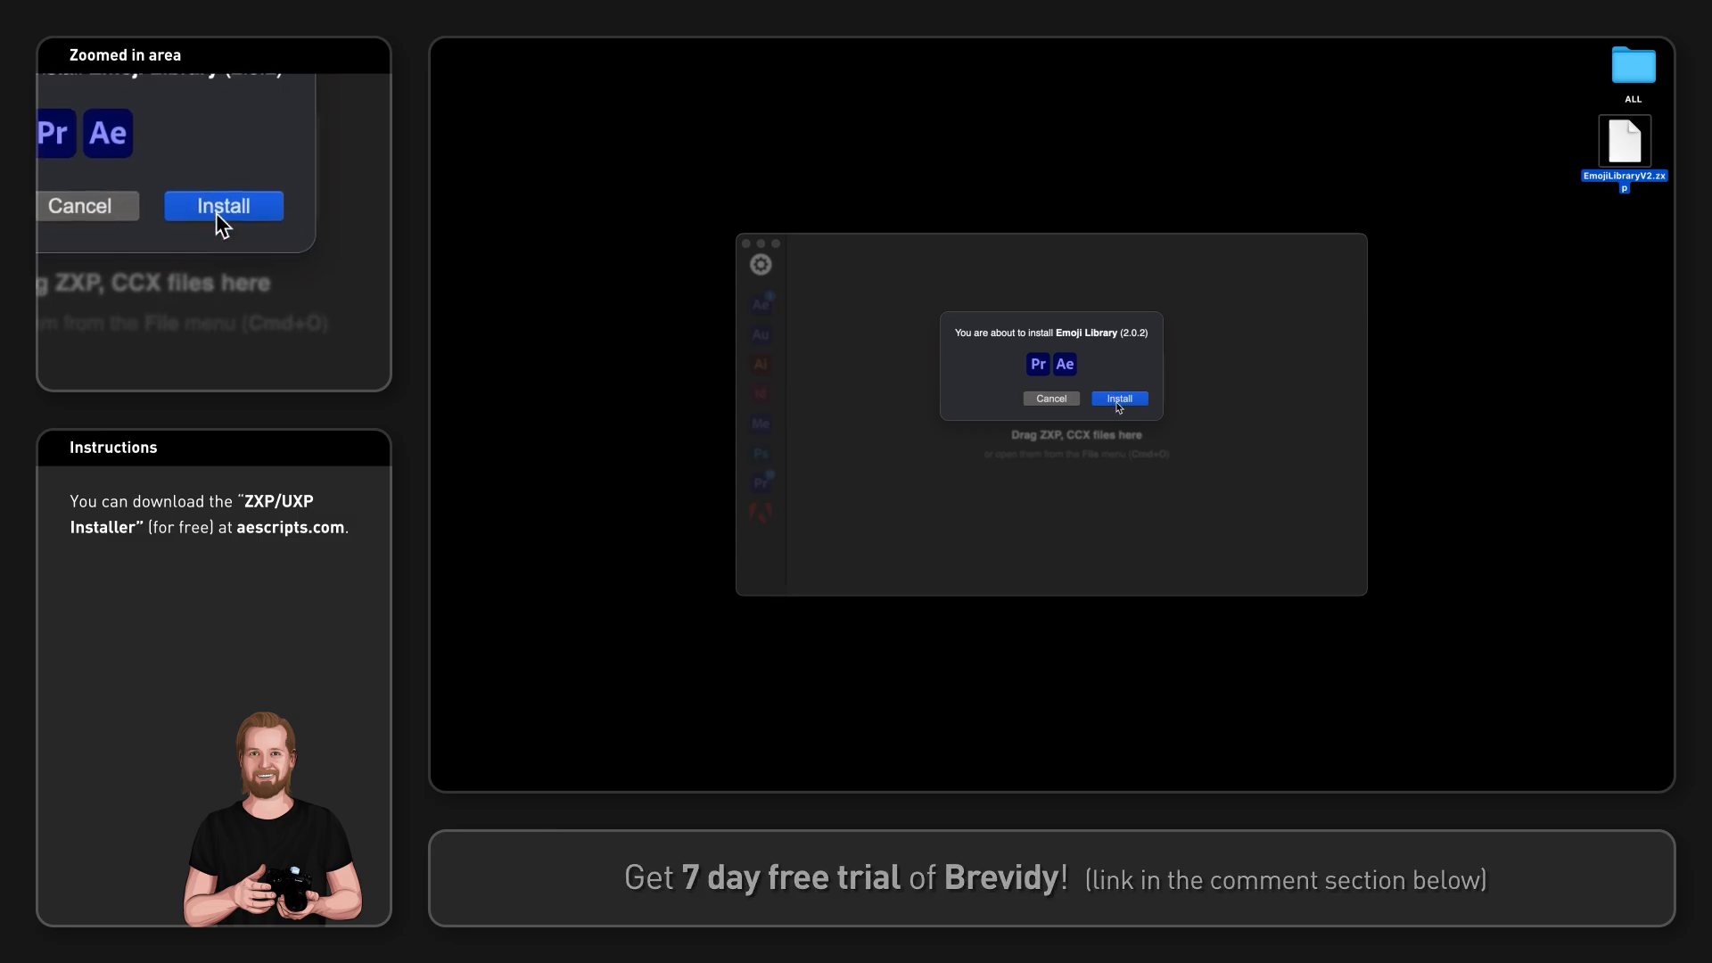
pyautogui.click(1119, 399)
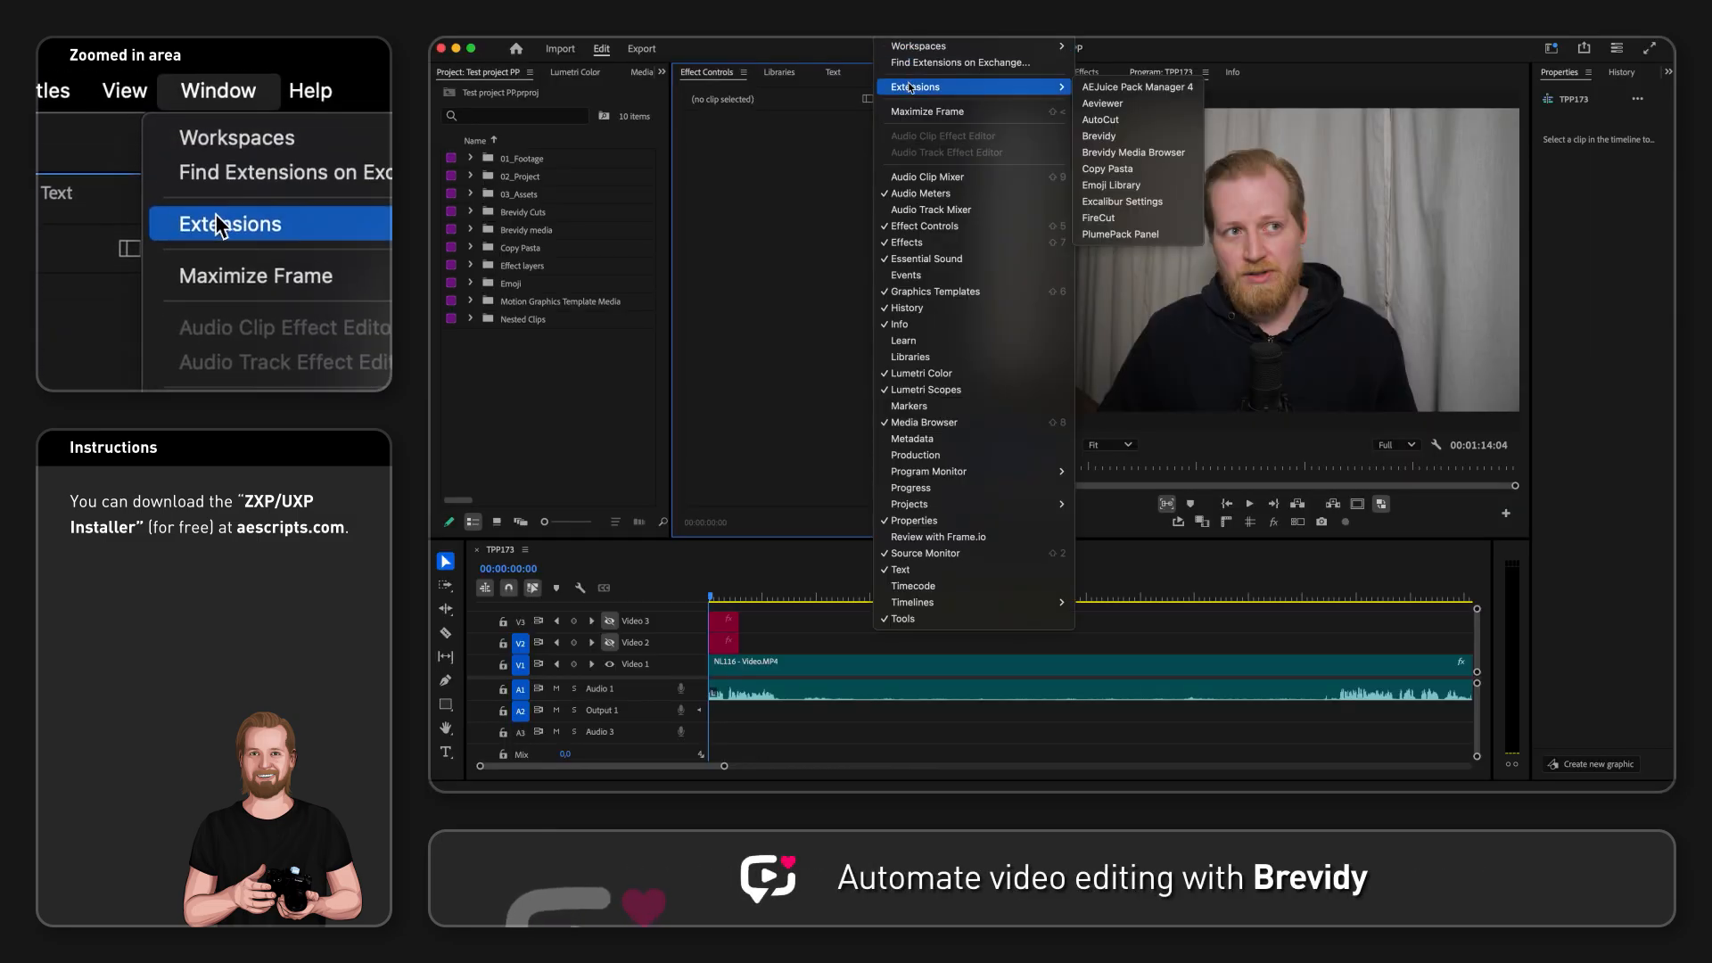
pyautogui.moveTo(1112, 184)
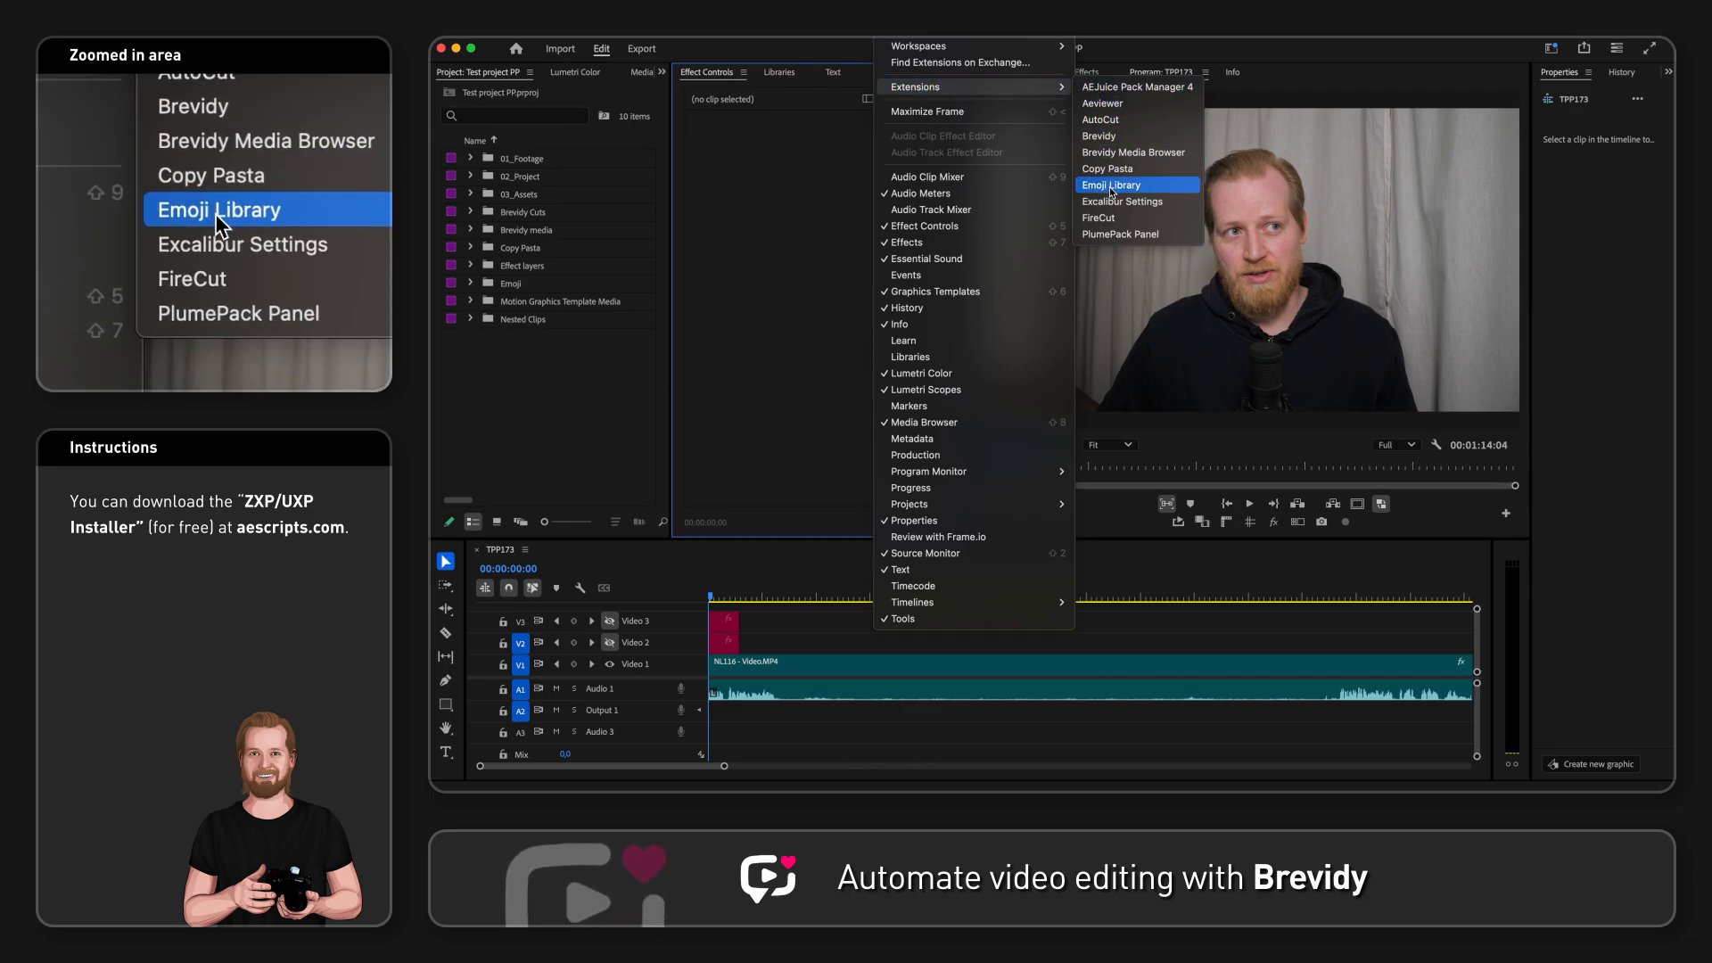
# - Show the Emoji Library panel and switch it to the Twitter emoji set
pyautogui.click(1113, 184)
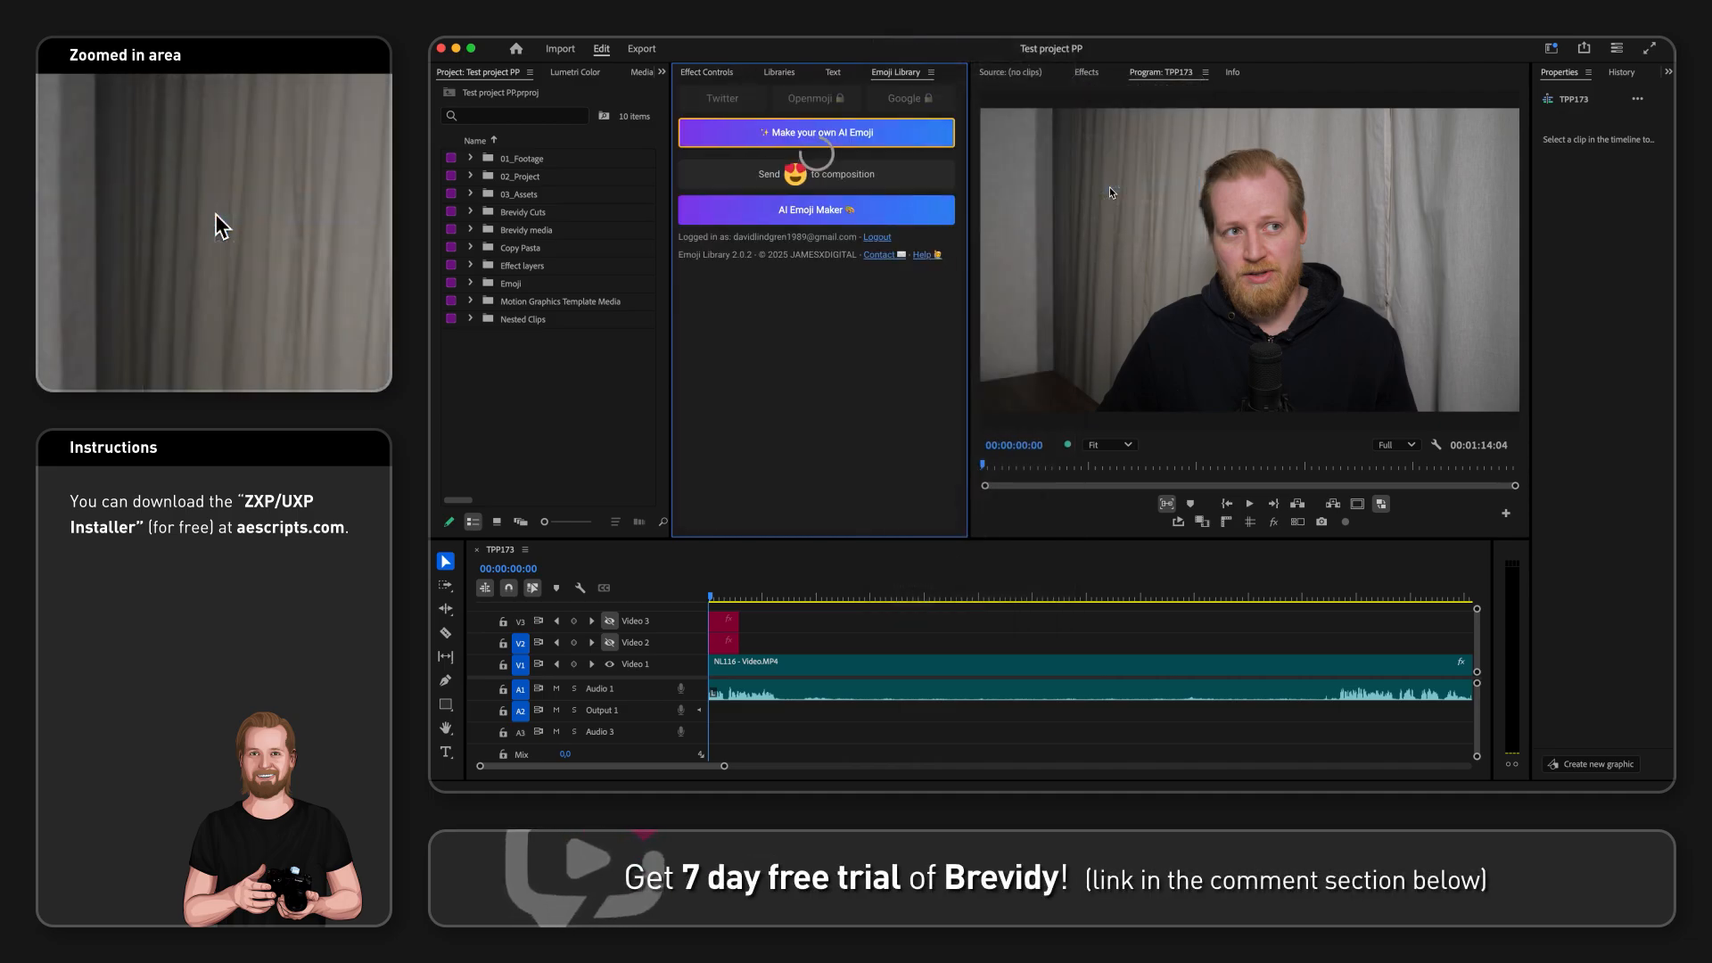
pyautogui.click(817, 132)
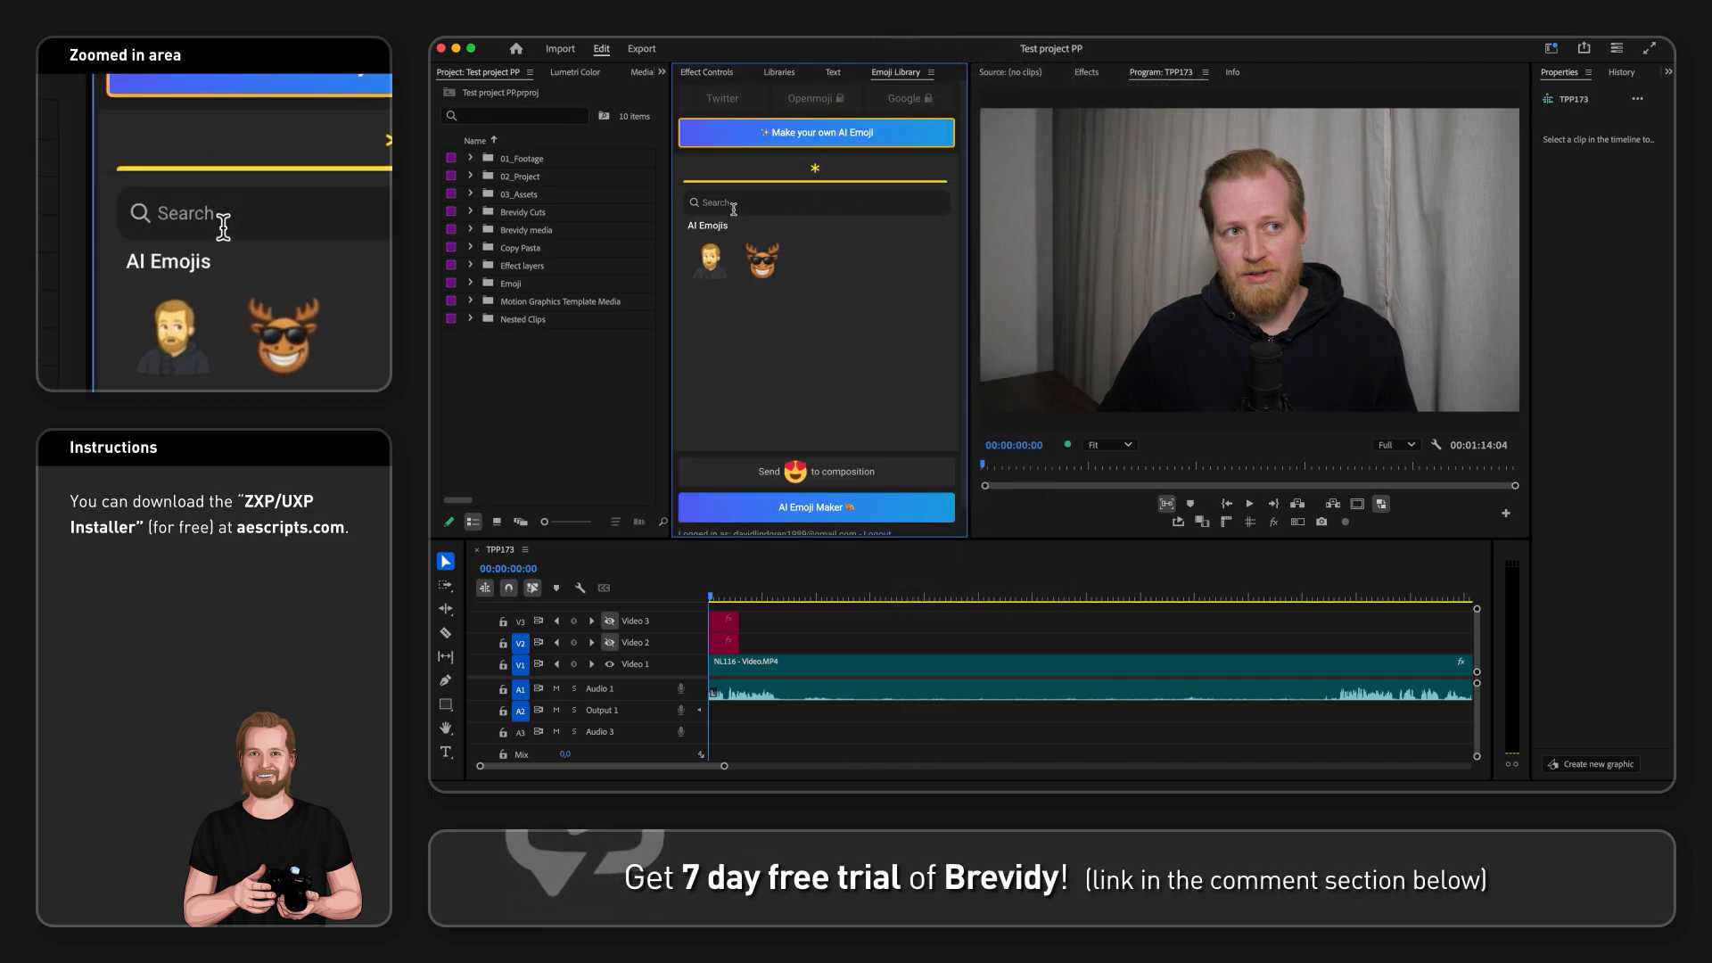
pyautogui.click(721, 98)
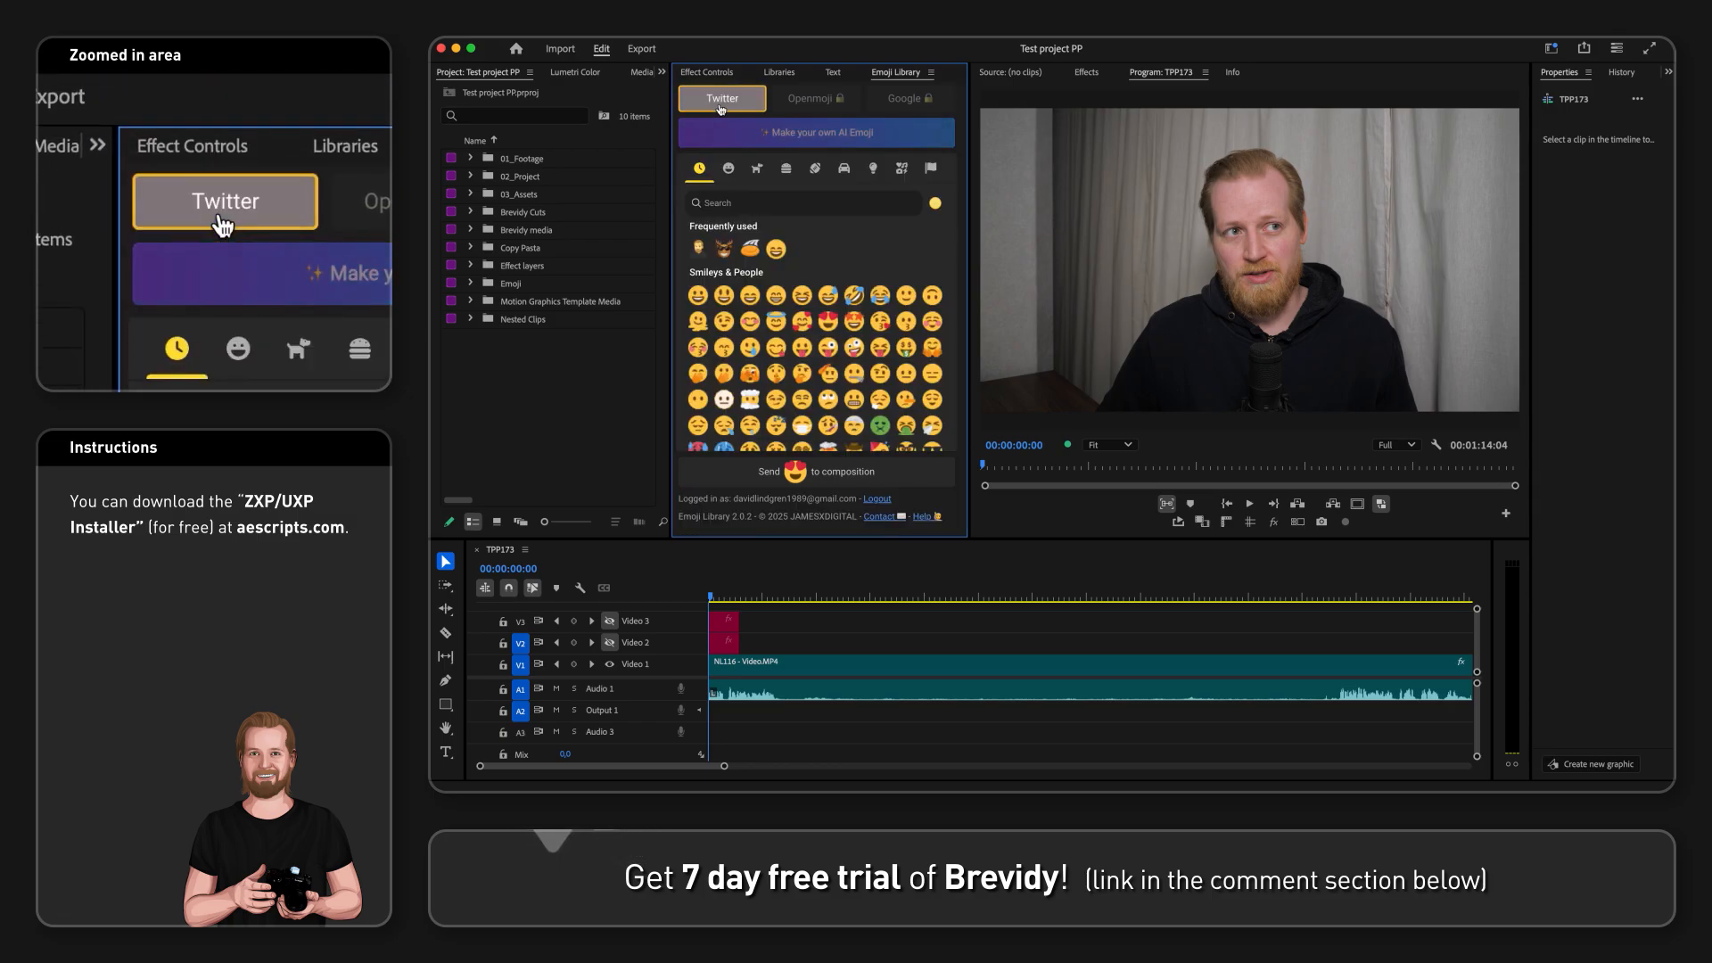
# - Search 'smile' and send the grinning face with big eyes to the Emoji bin
pyautogui.write('smile')
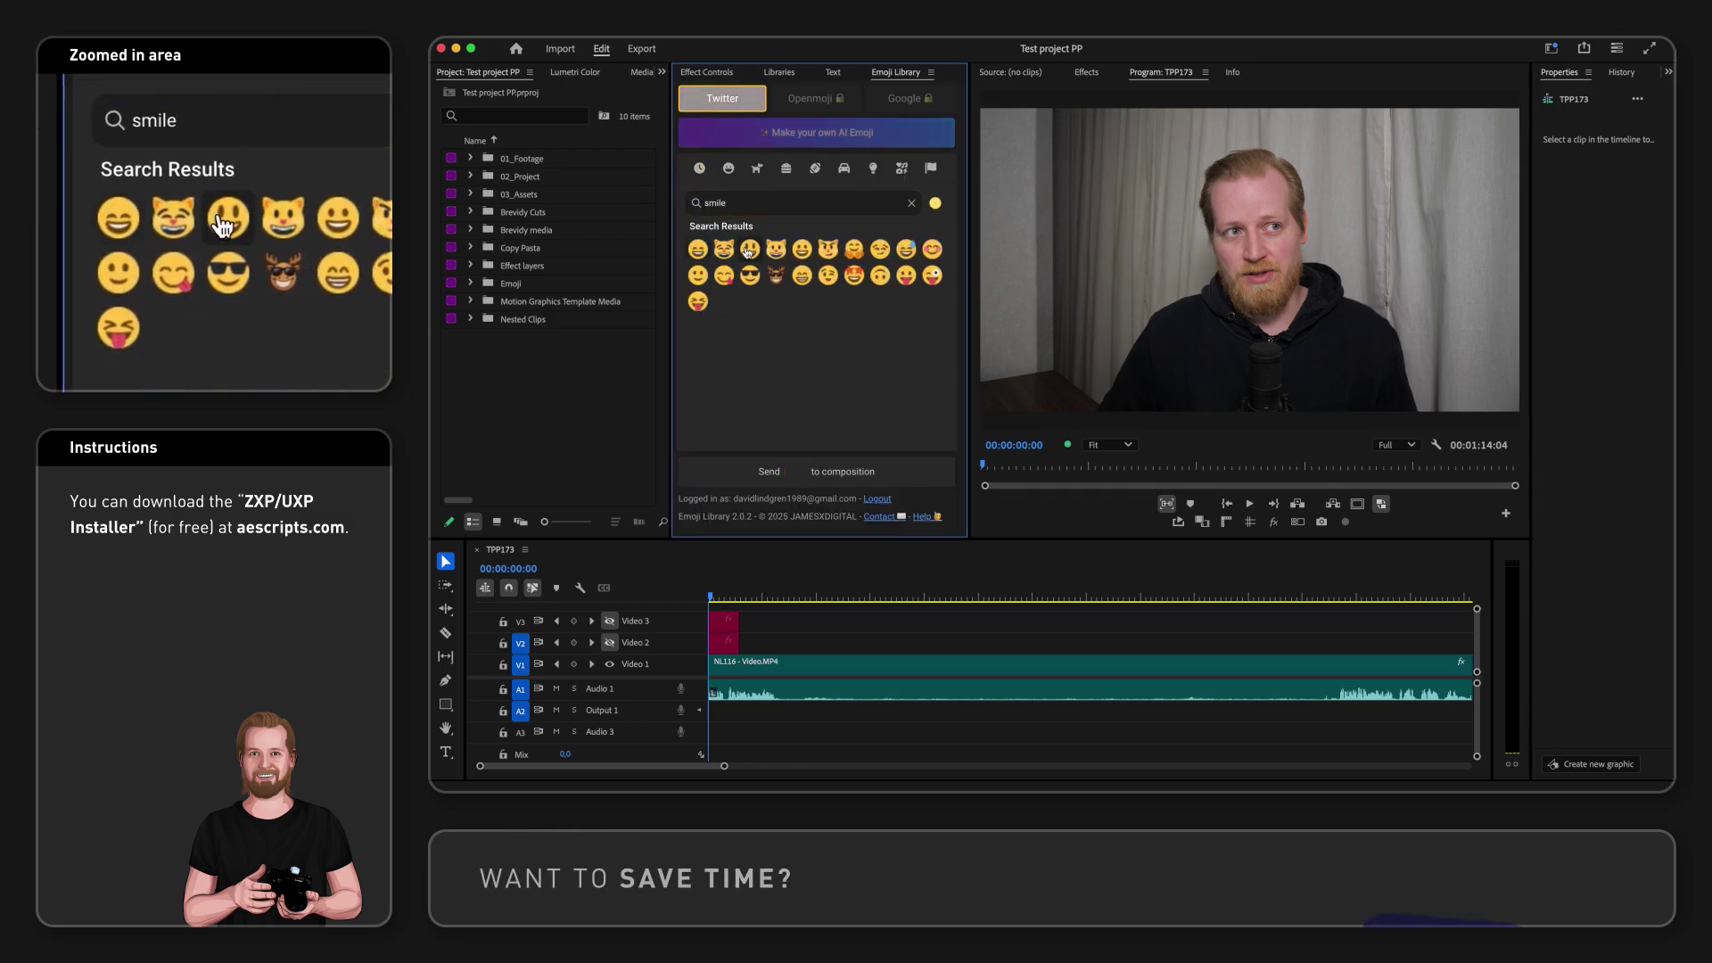
pyautogui.click(813, 471)
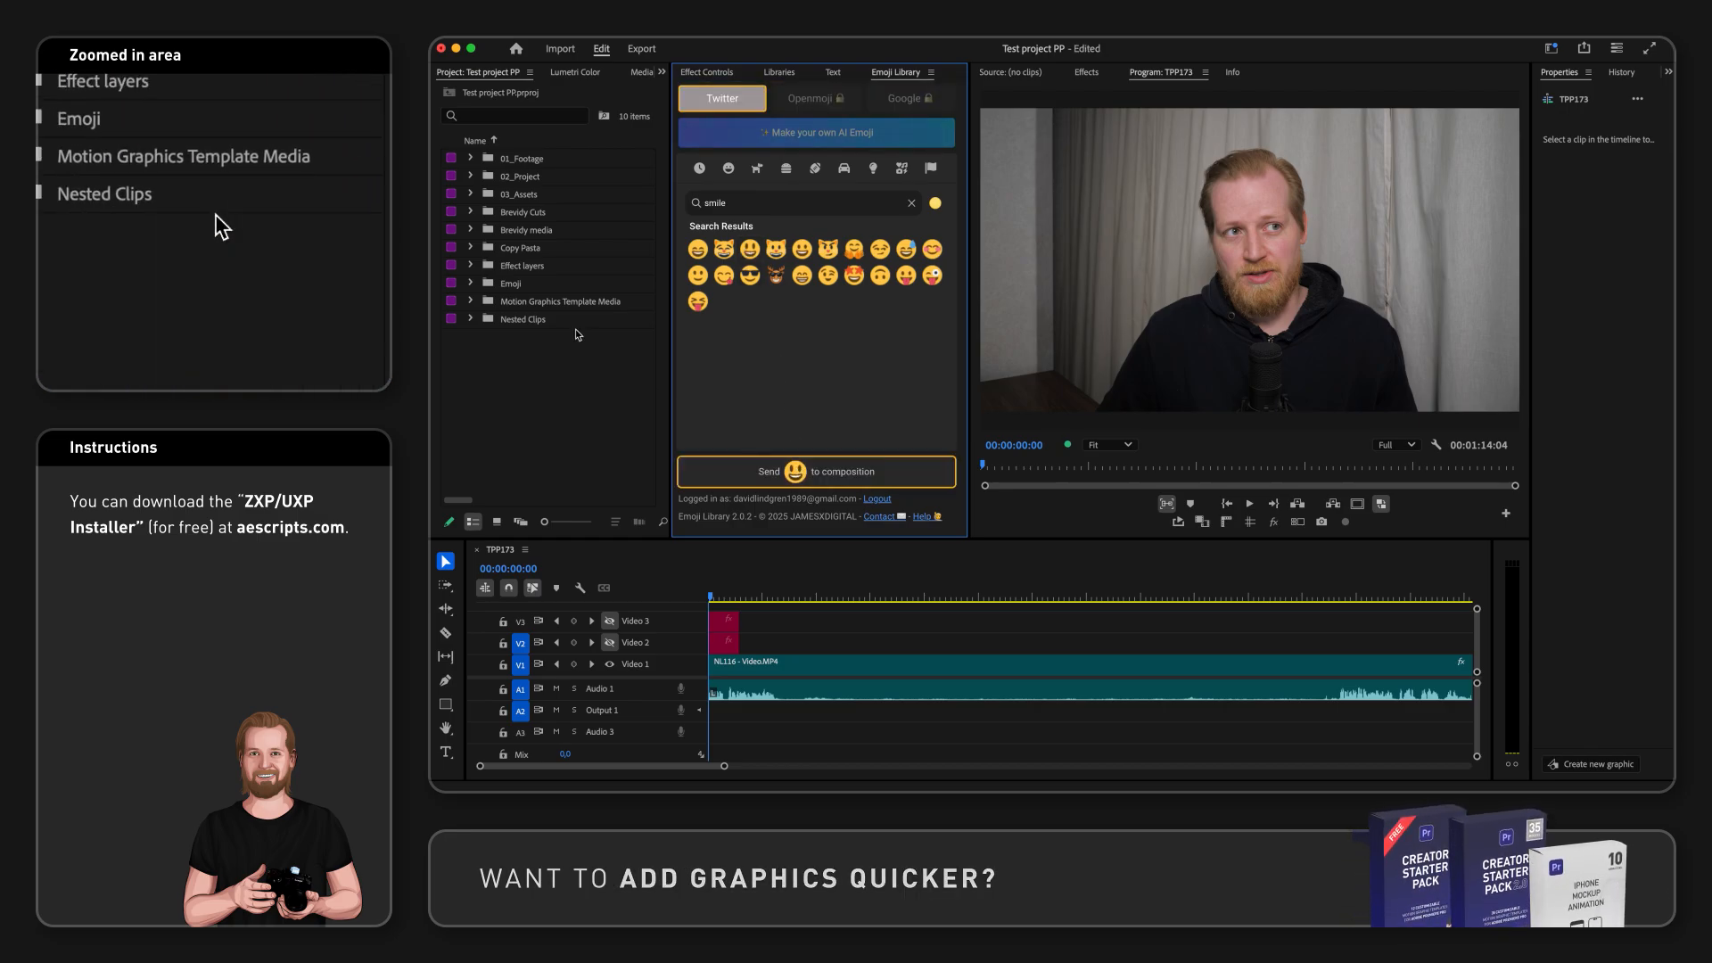
pyautogui.click(469, 282)
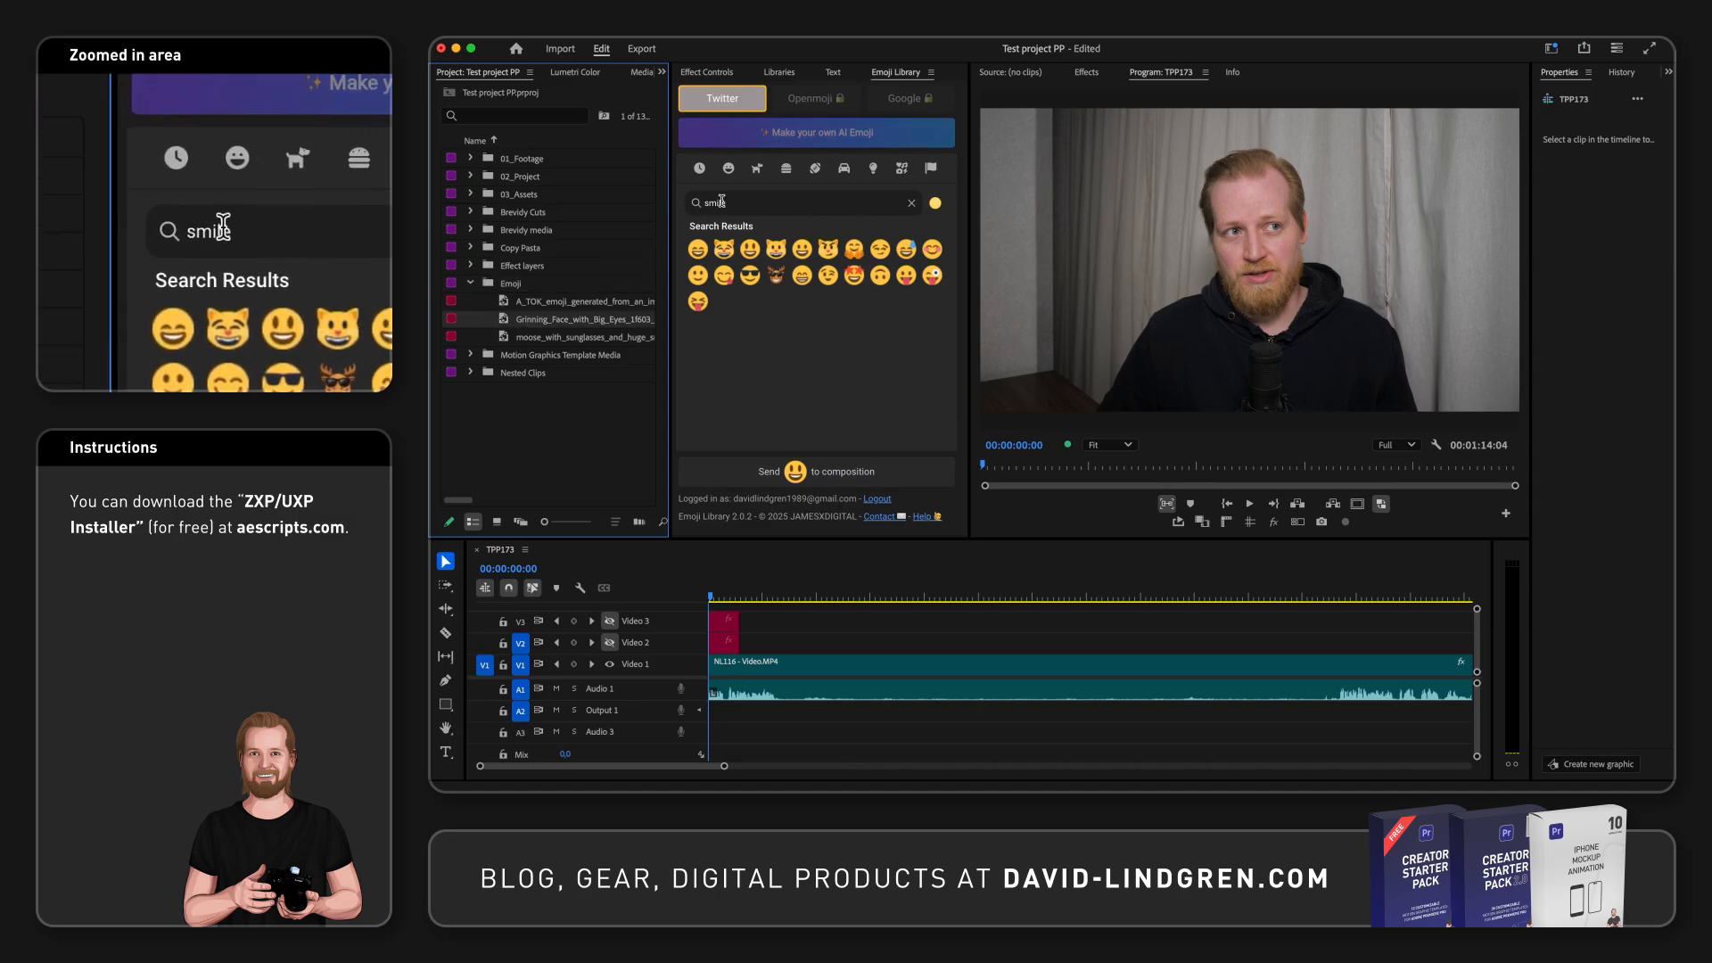
pyautogui.click(817, 132)
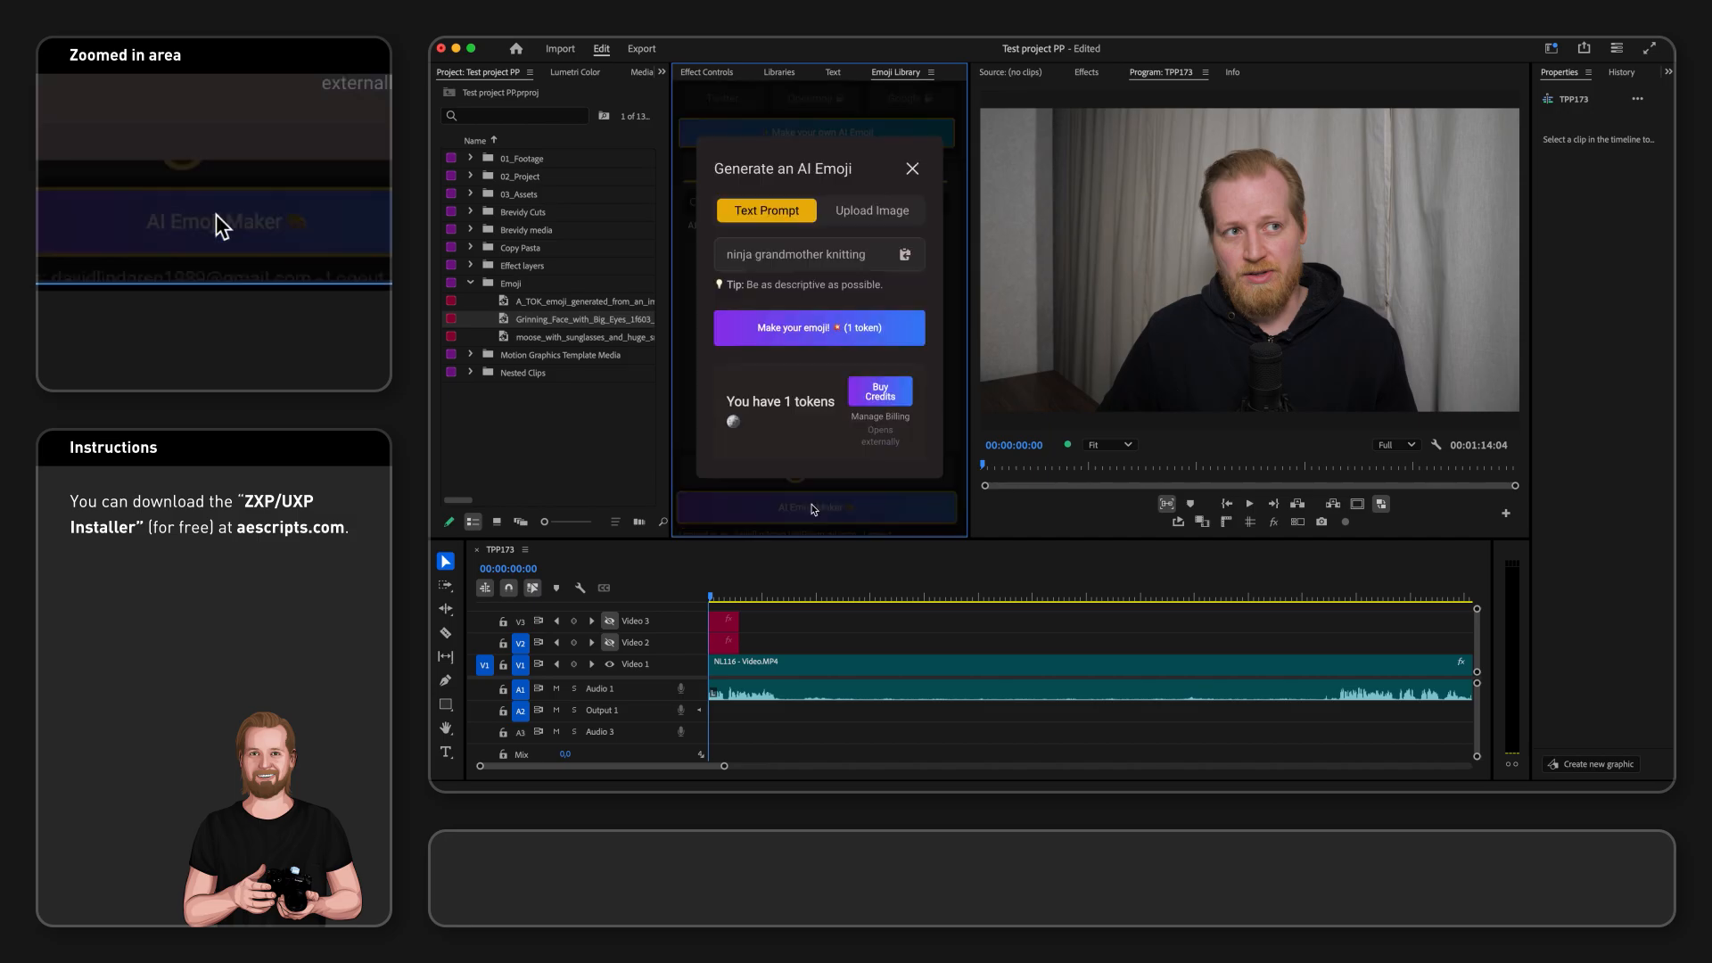
# - Try a 'caveman using a smartphone' prompt and the image-upload mode, then return to text prompts
pyautogui.write('caveman using a smartphone')
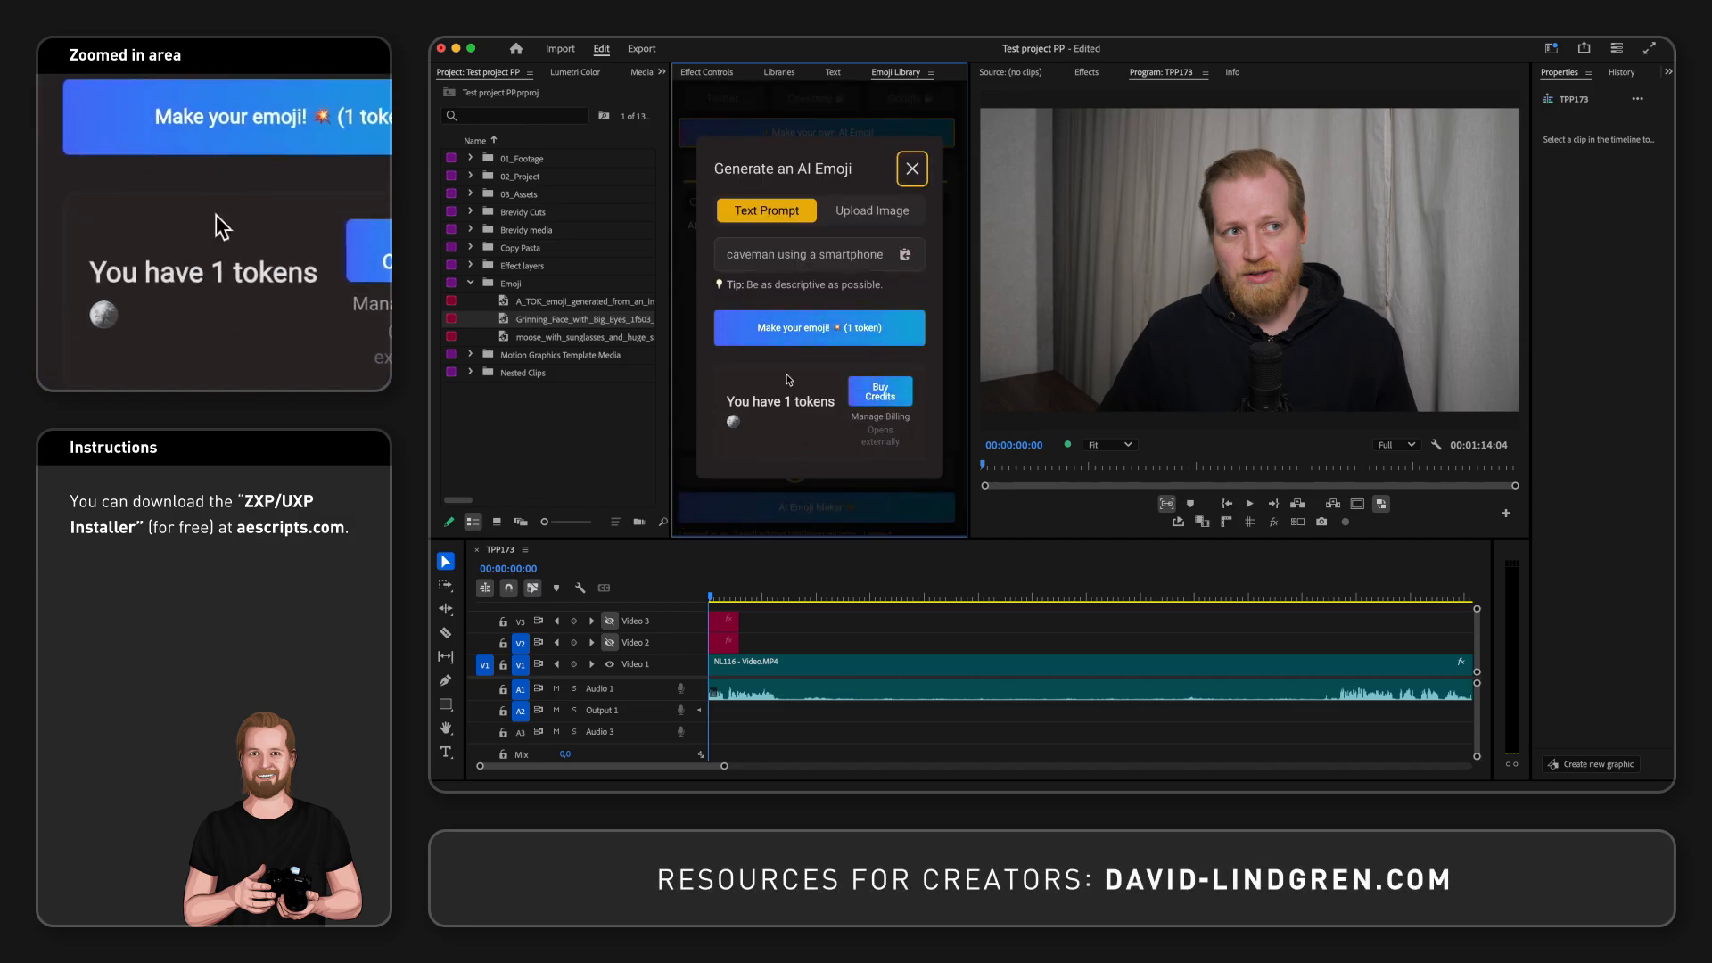
pyautogui.write('a guy in space drinking')
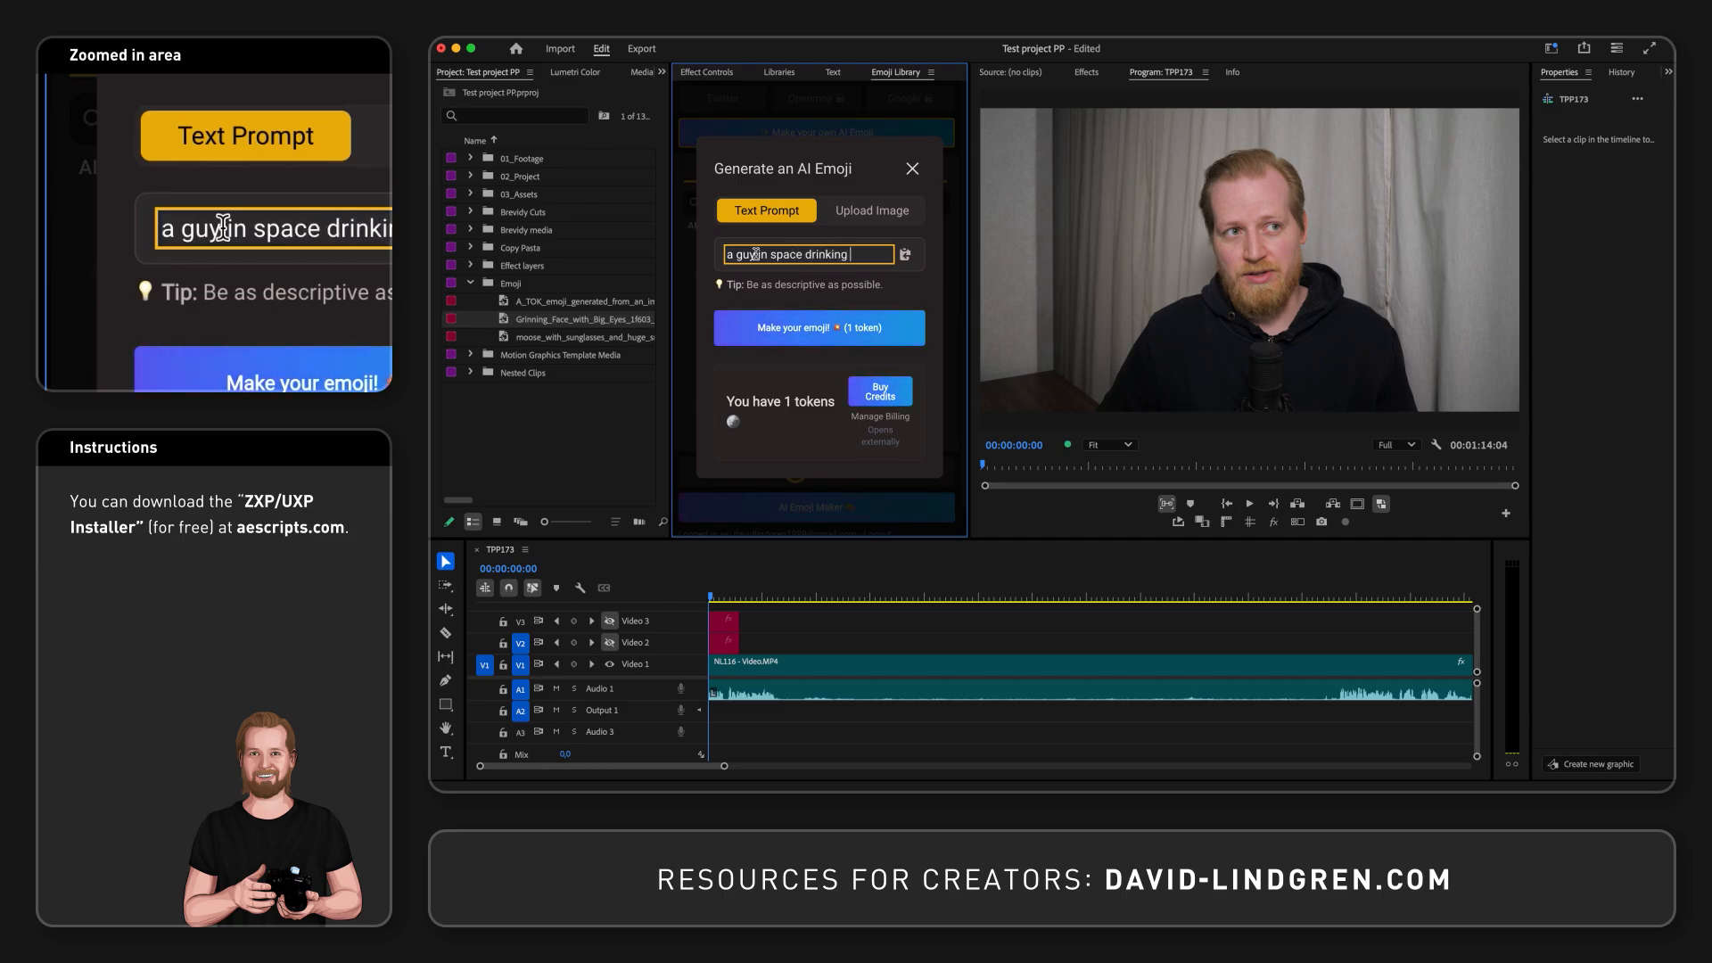
pyautogui.click(872, 211)
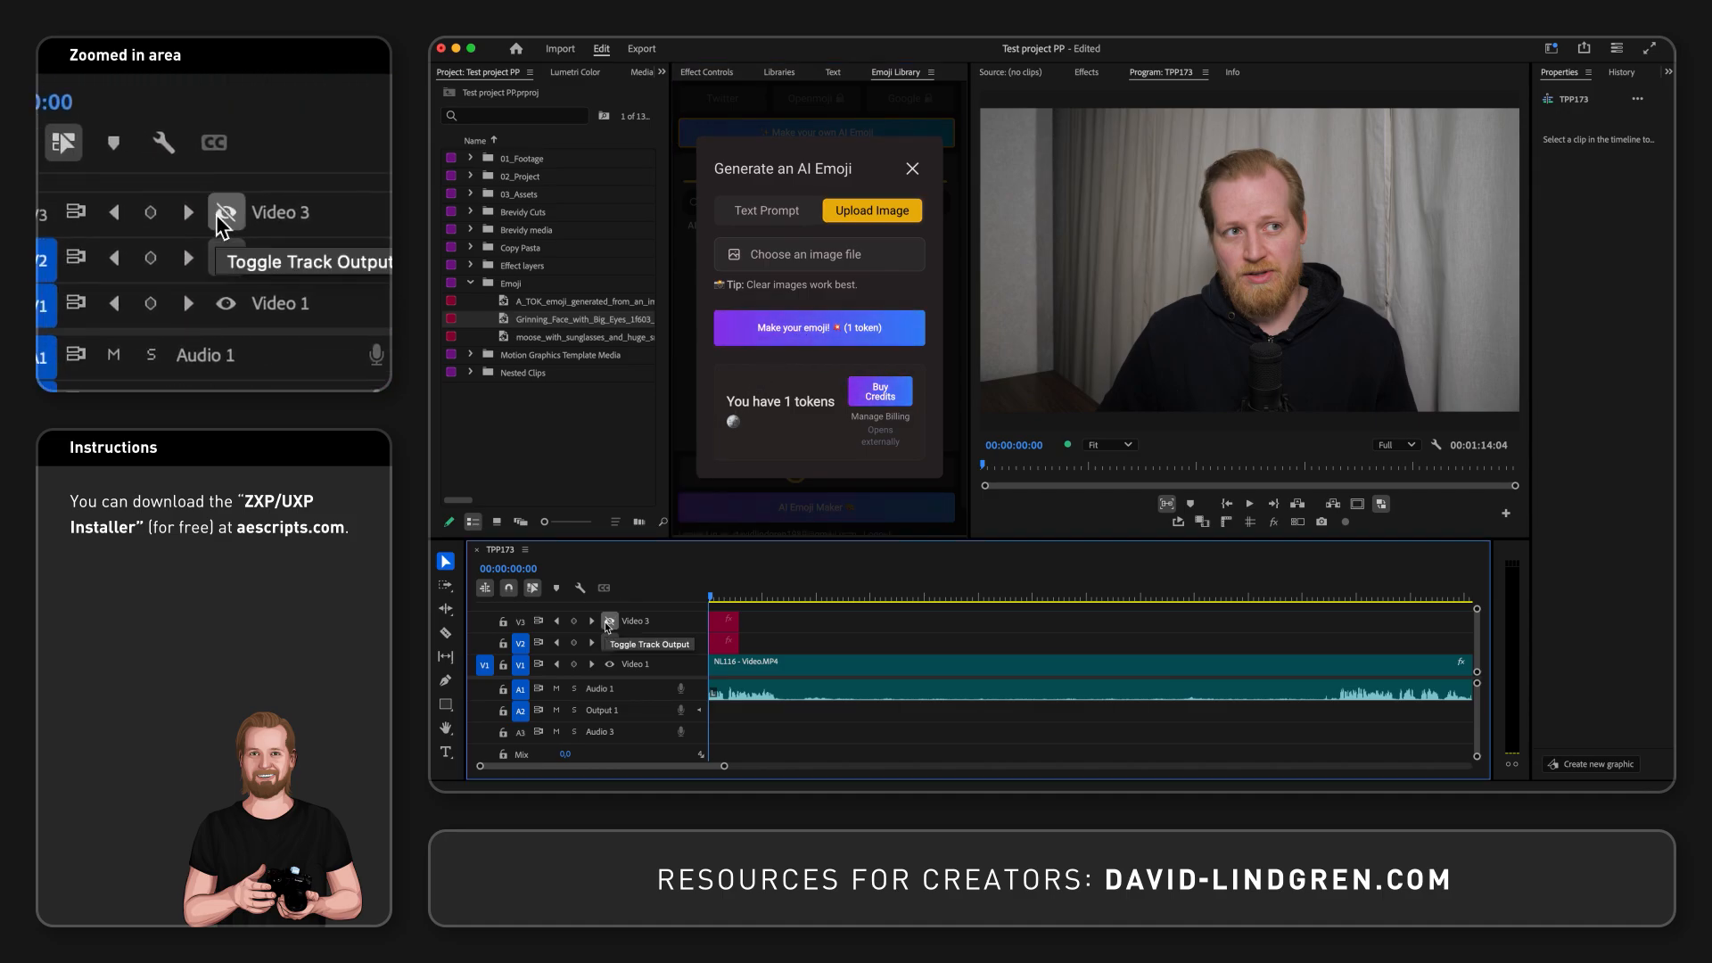
pyautogui.click(610, 642)
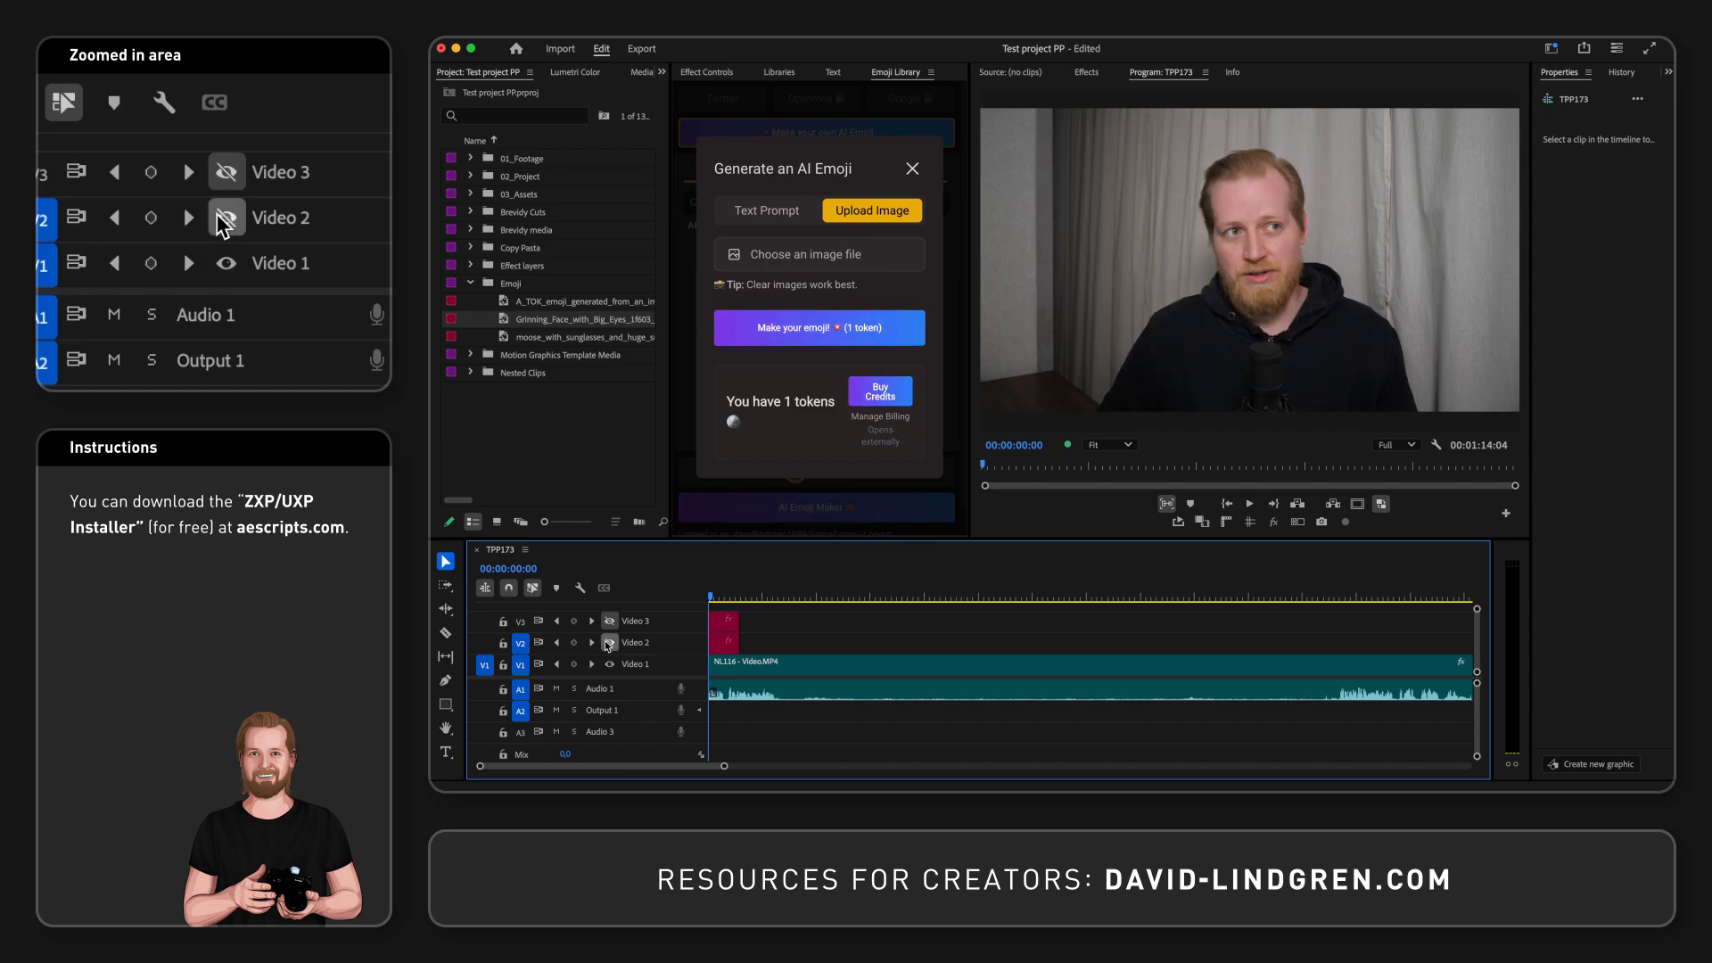
pyautogui.click(767, 210)
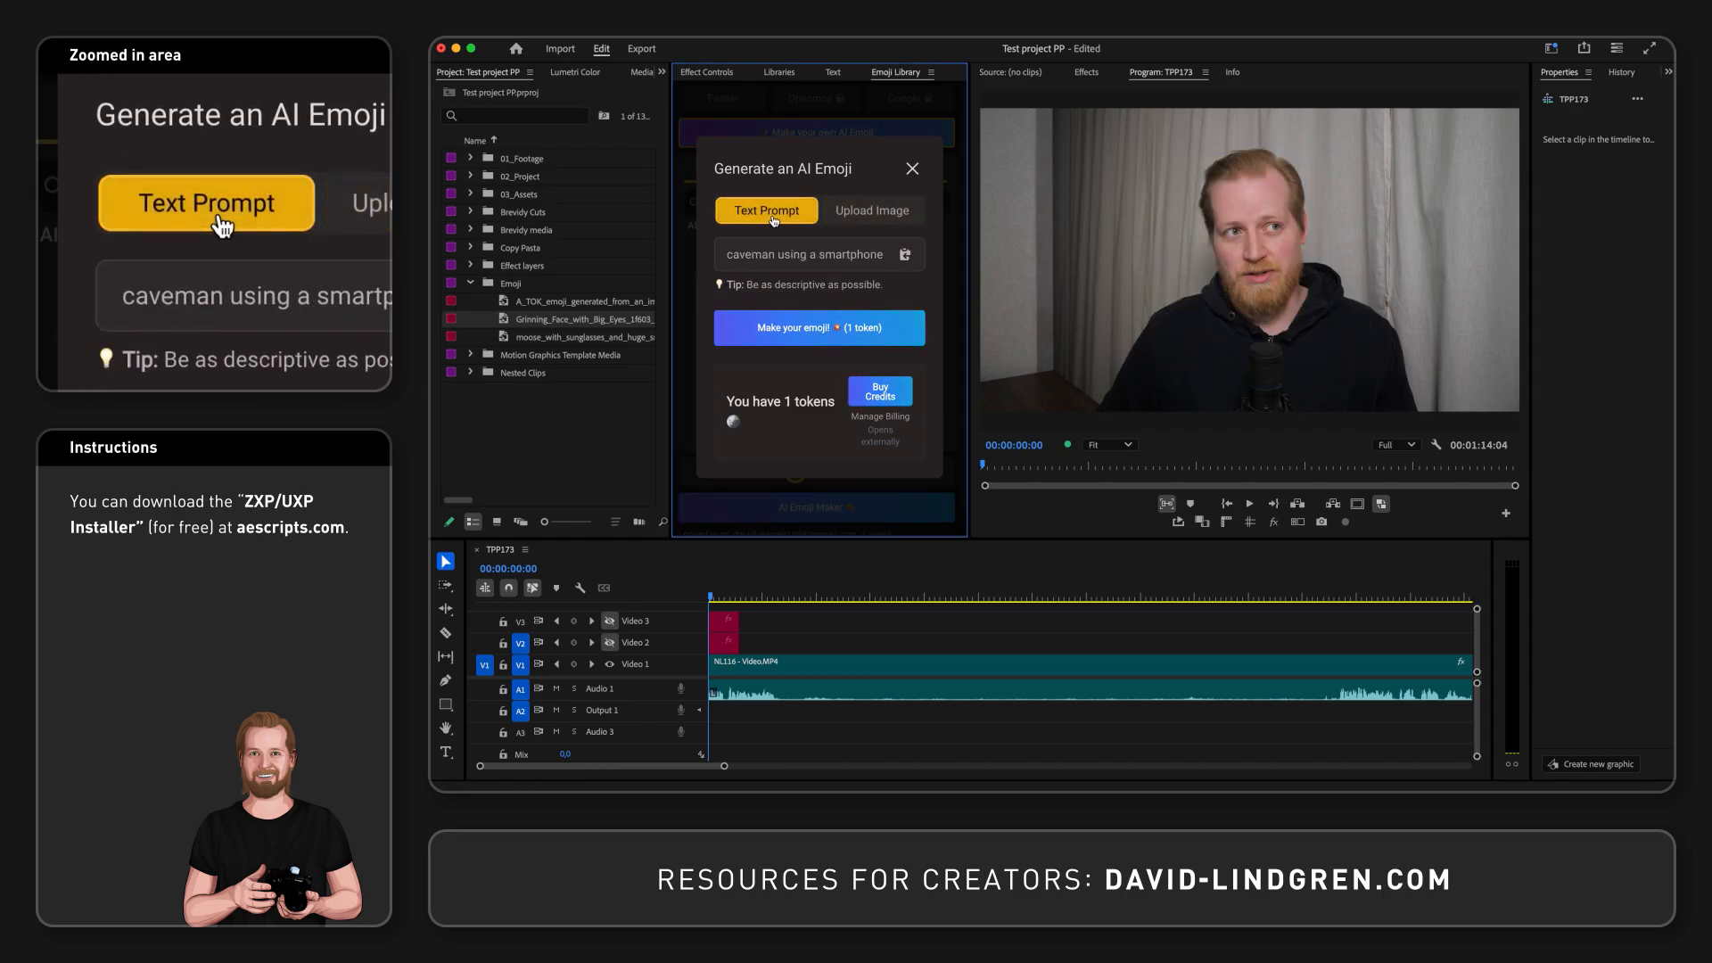
# - Generate an AI emoji from 'a guy in space' and send it to the Emoji bin
pyautogui.write('a guy in space')
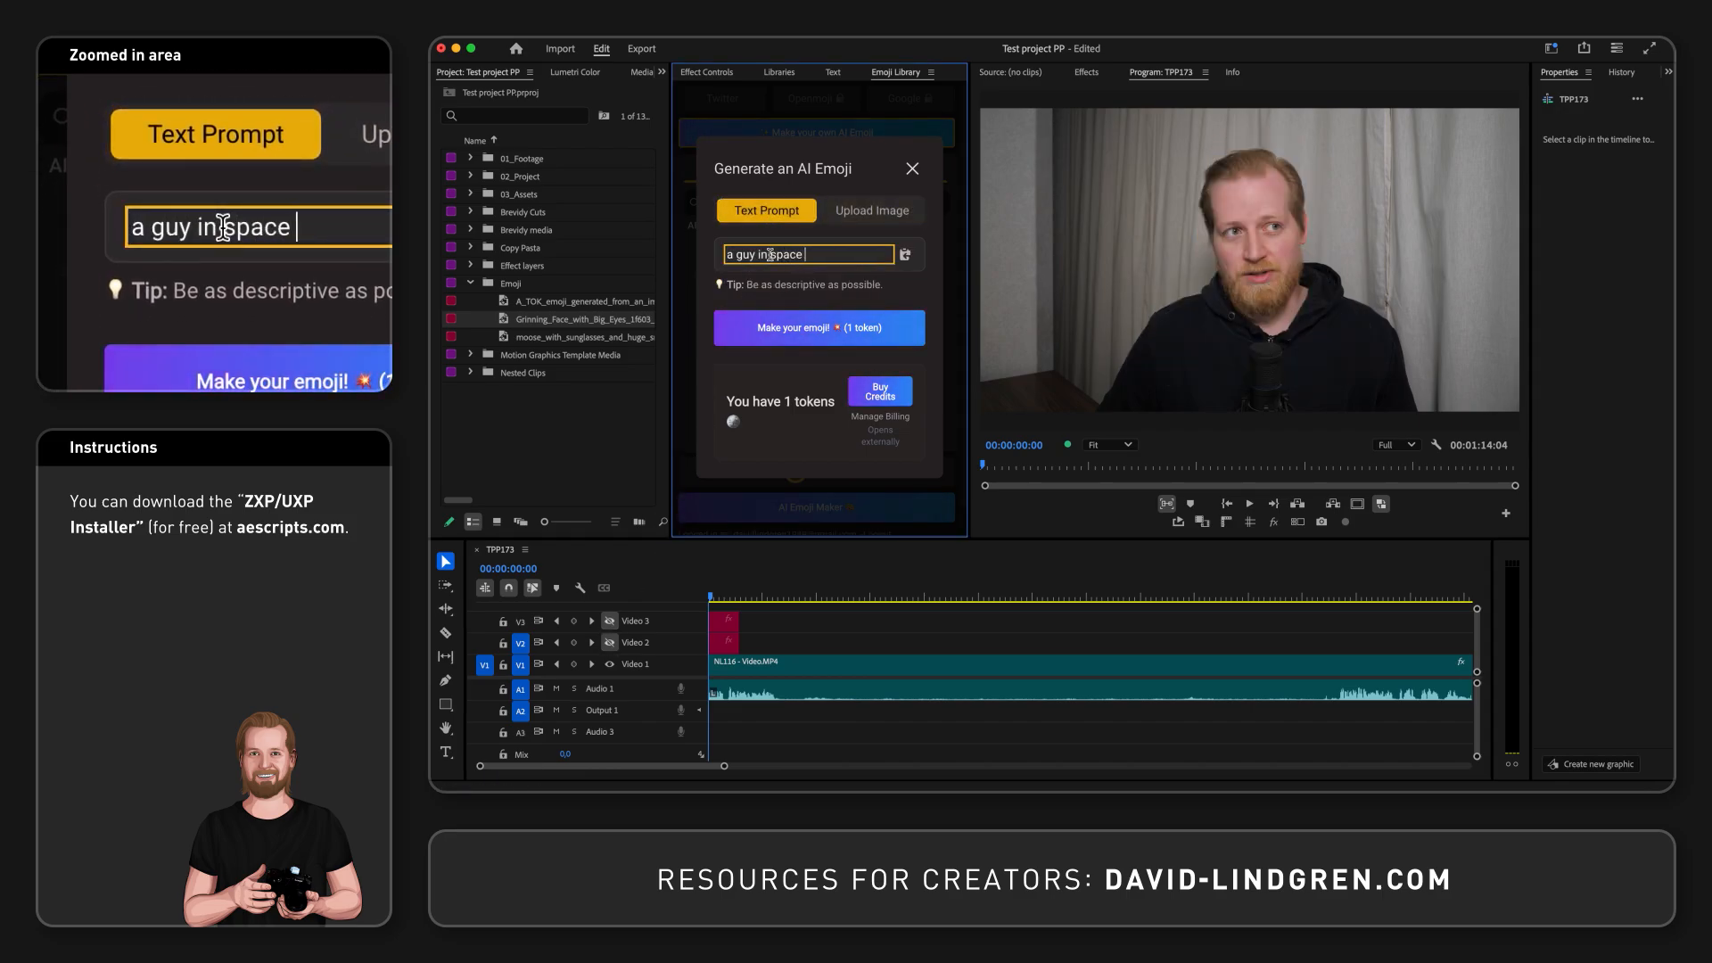
pyautogui.click(818, 328)
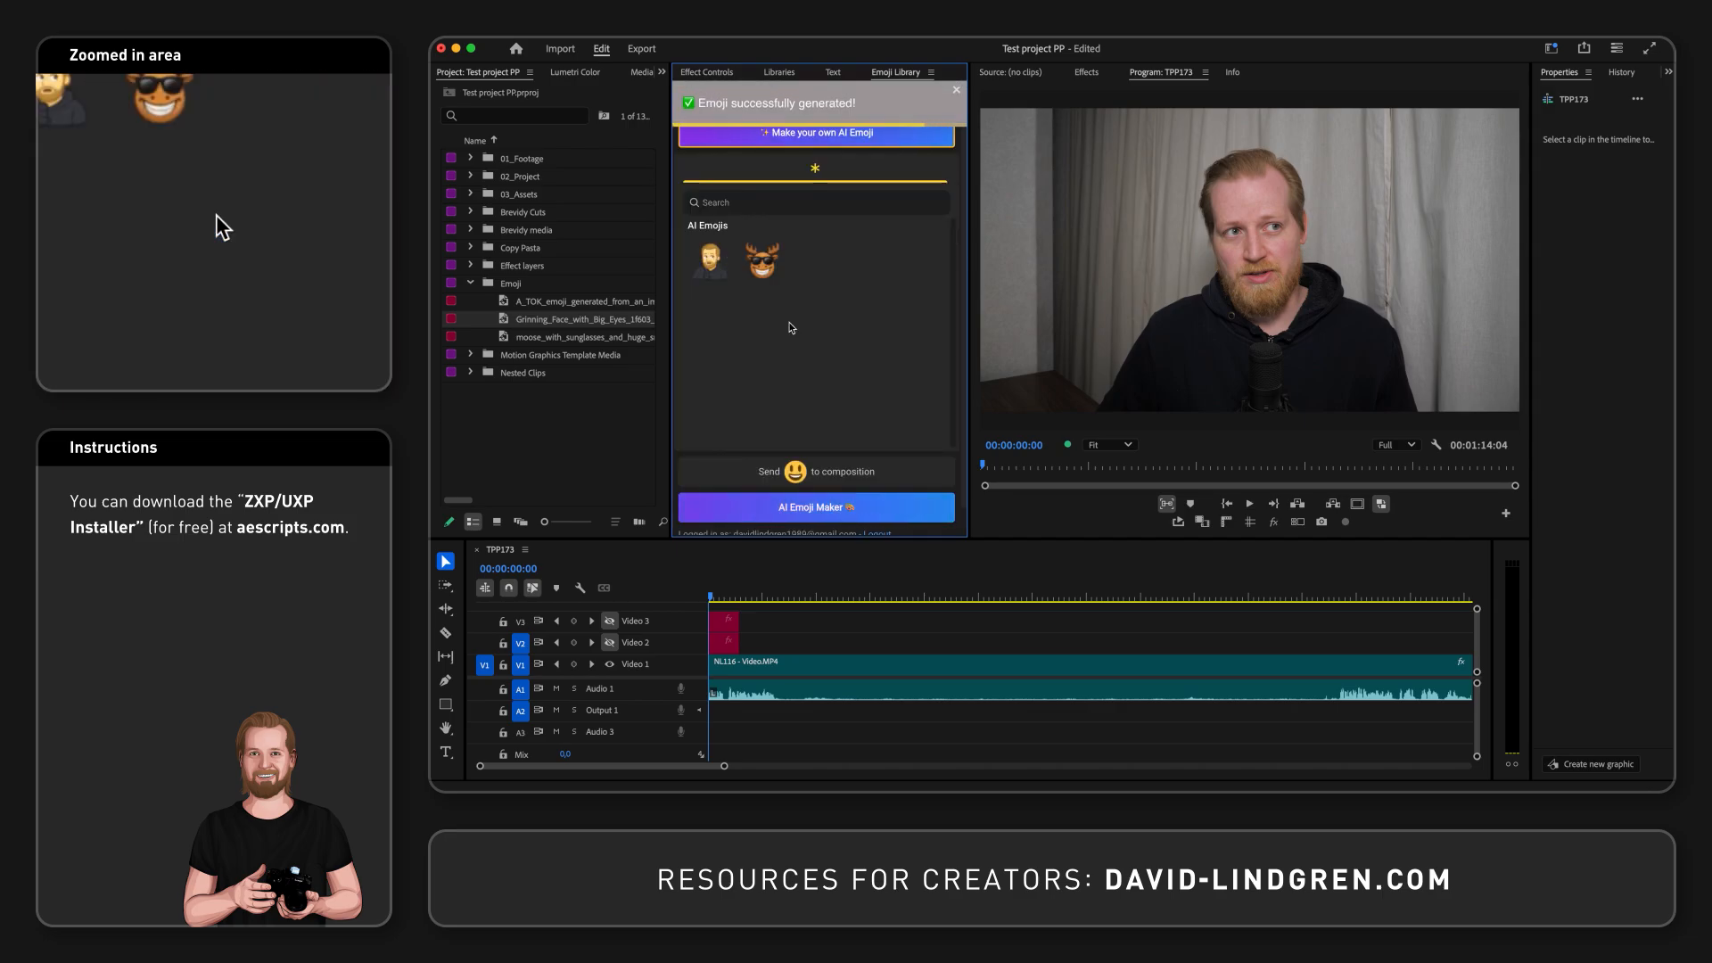
pyautogui.click(817, 471)
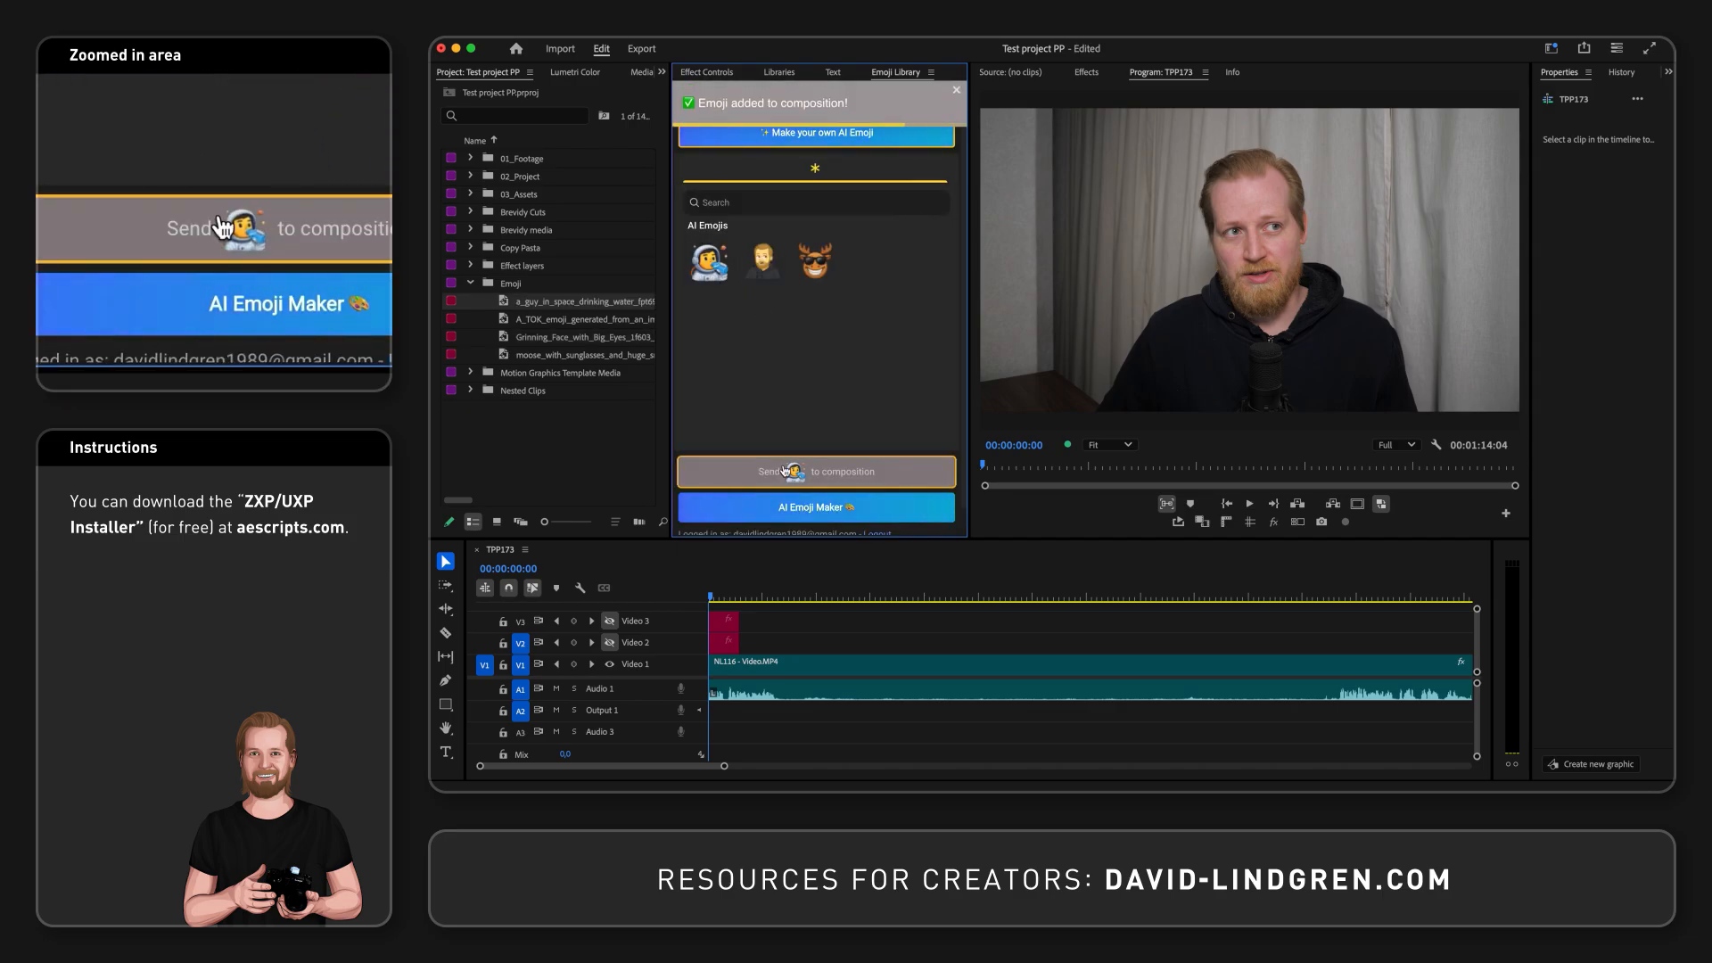